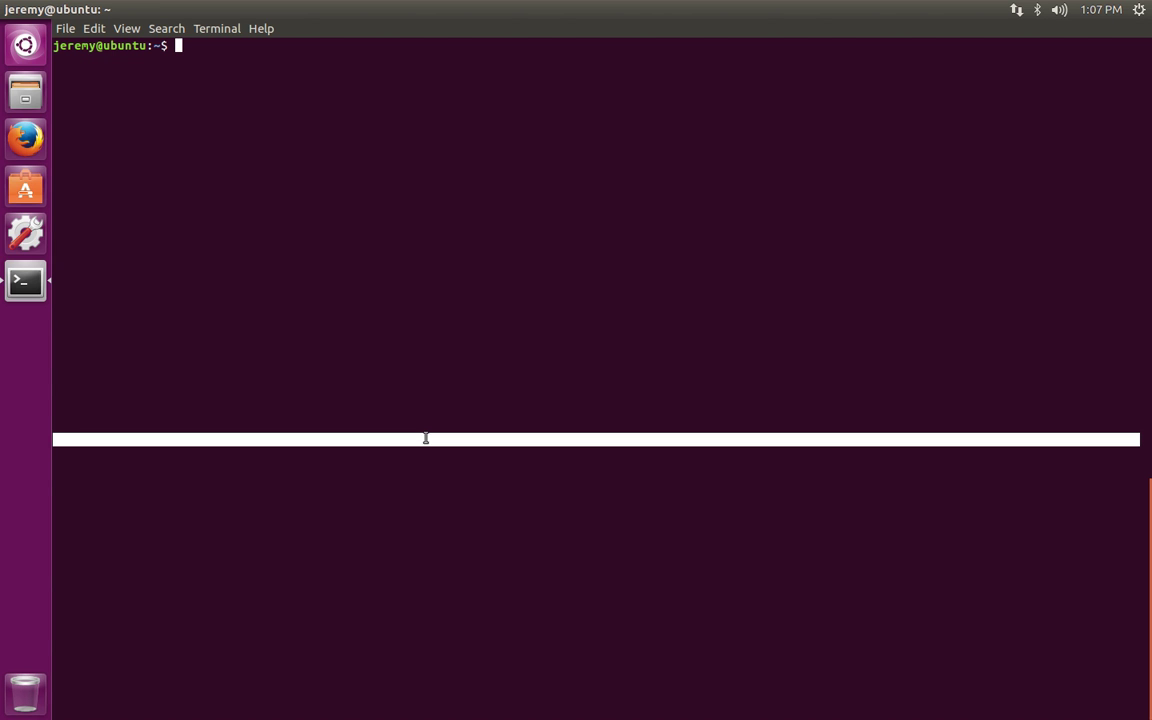
Enter a root shell with sudo -s and begin an apt-get install open jre command
text(sudo -s)
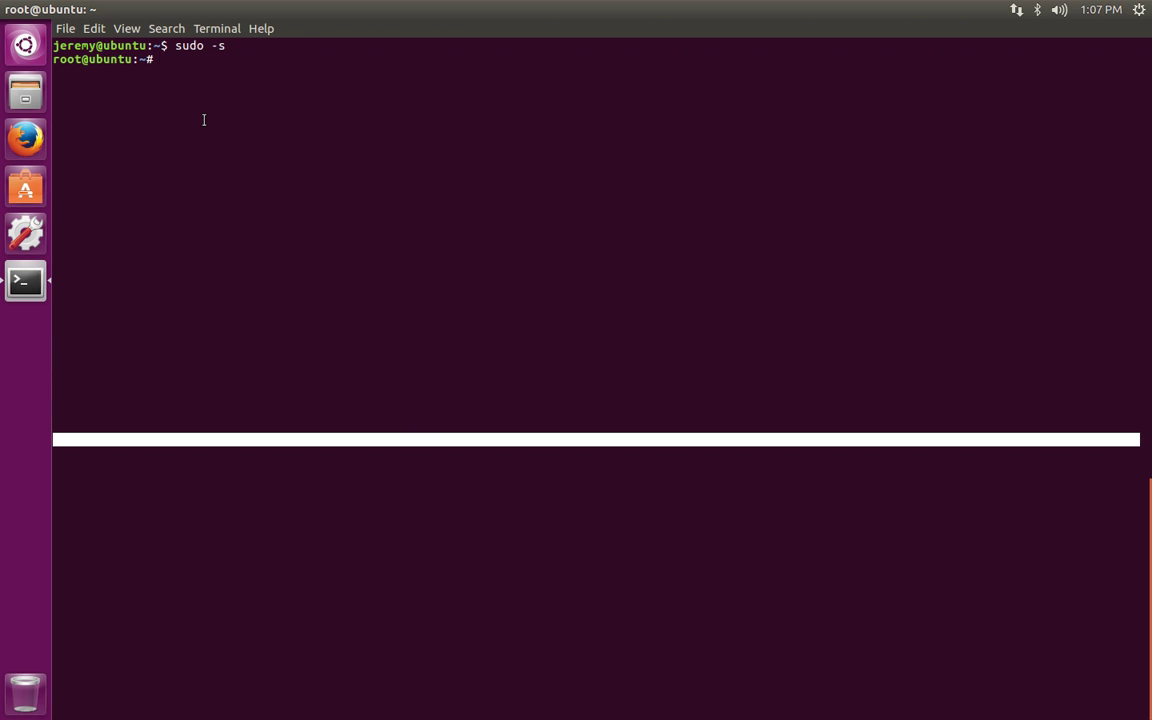
mouse_move(248, 160)
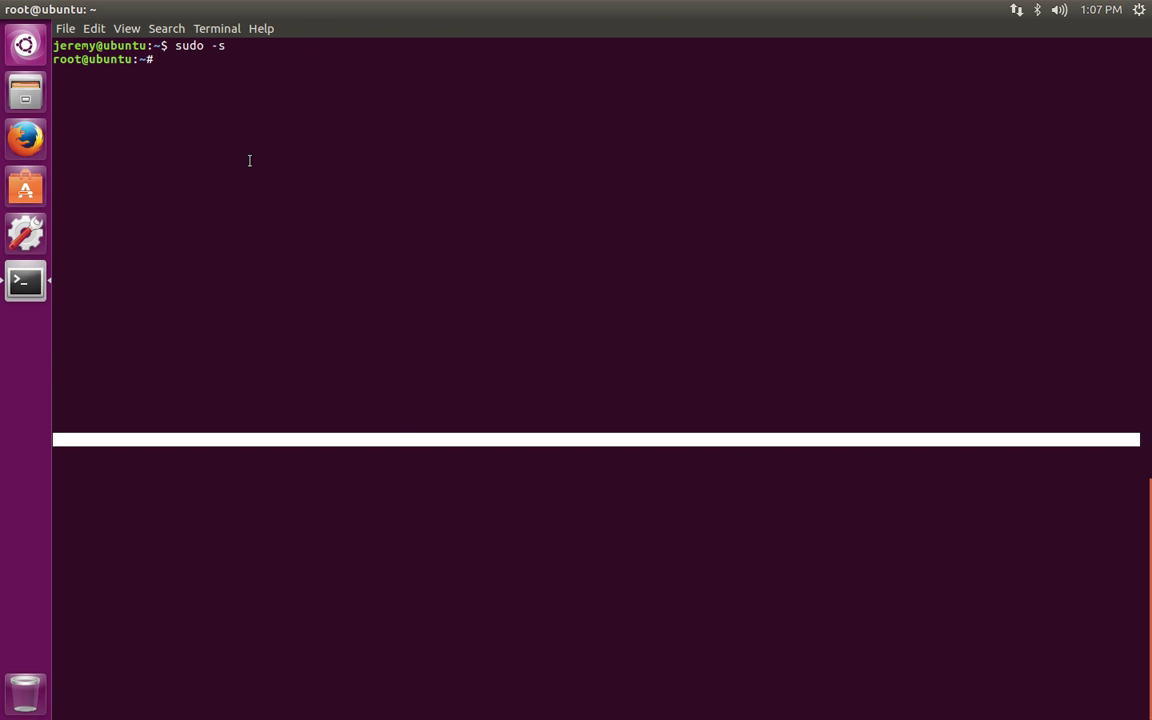
text(apt-get)
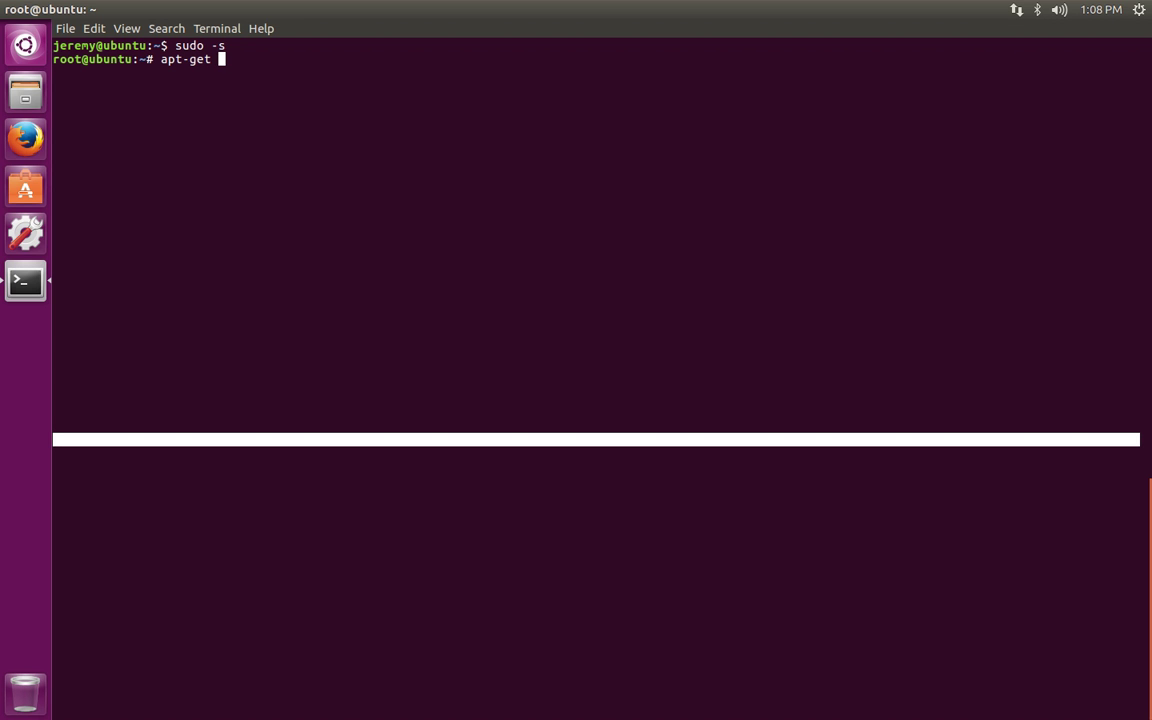
text(install)
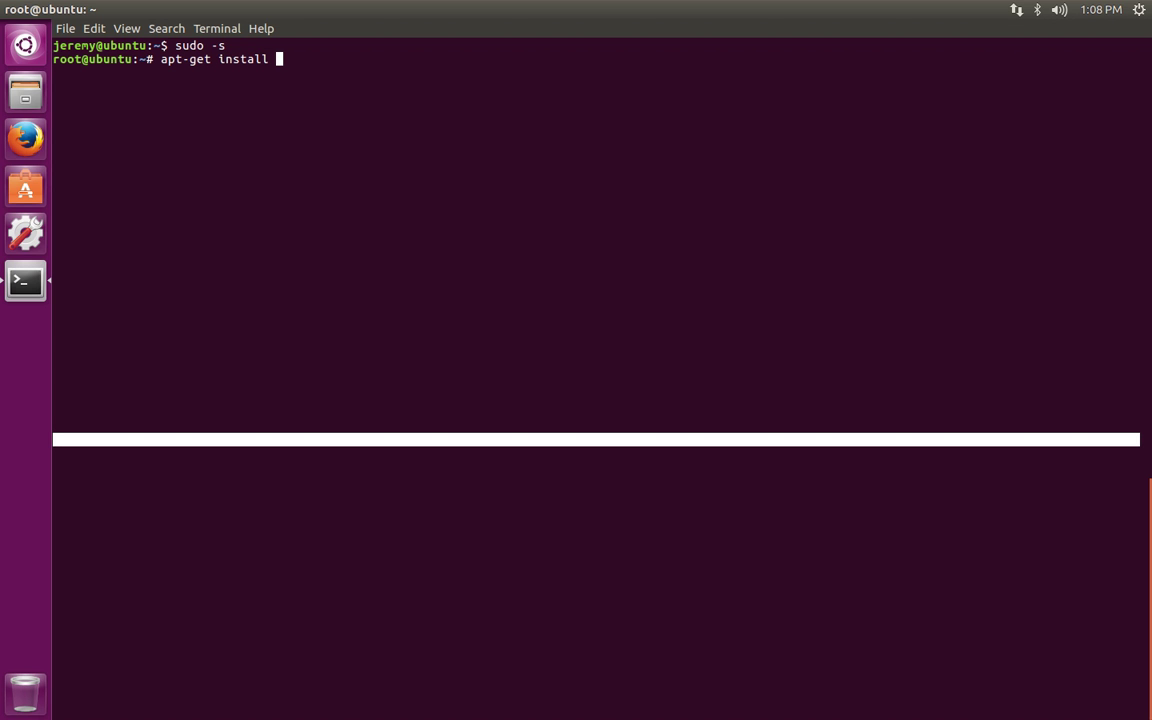
text(open)
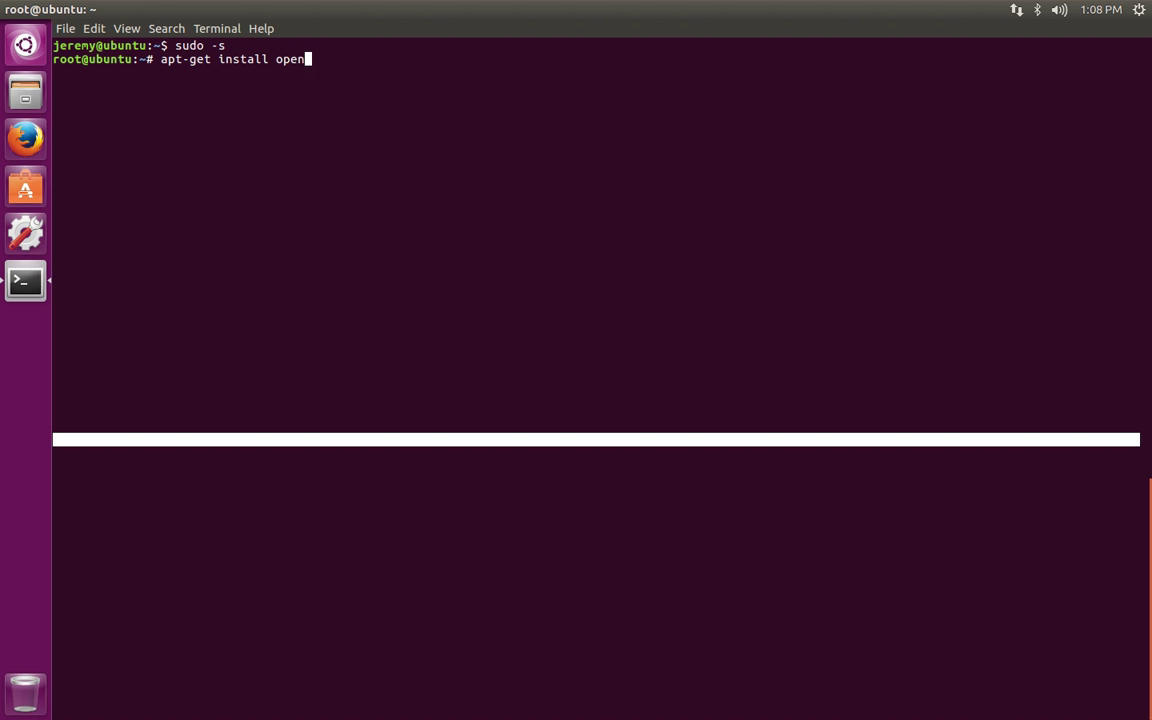
text(jre)
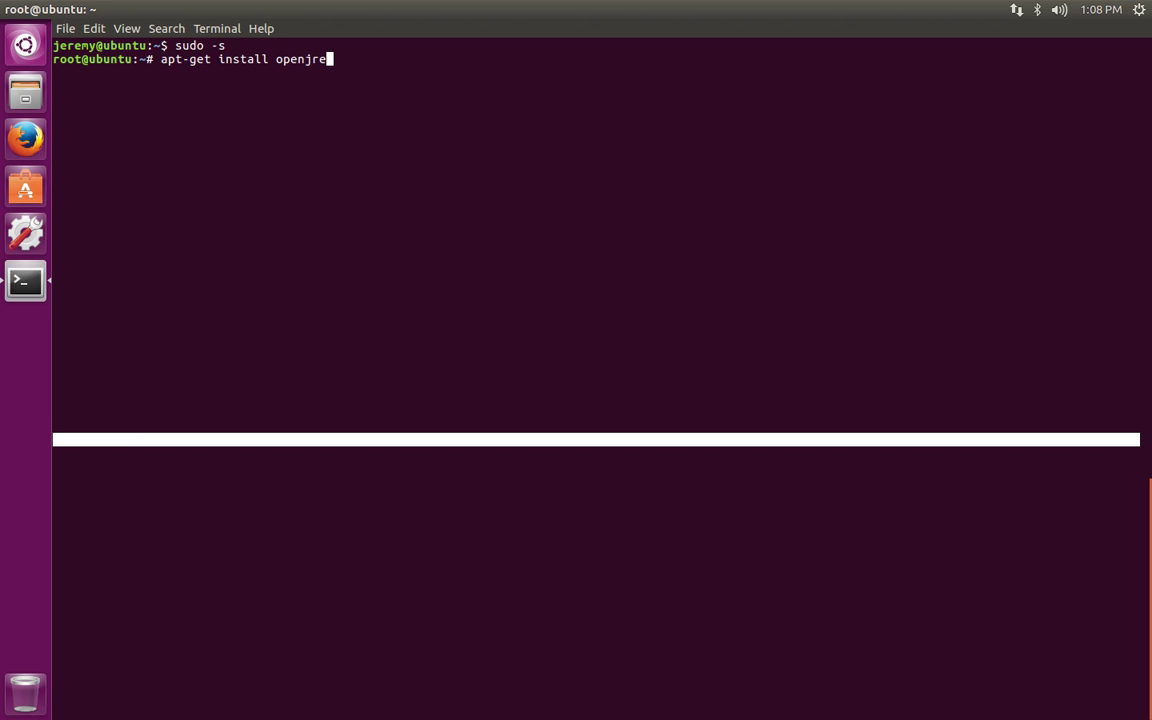
text(-)
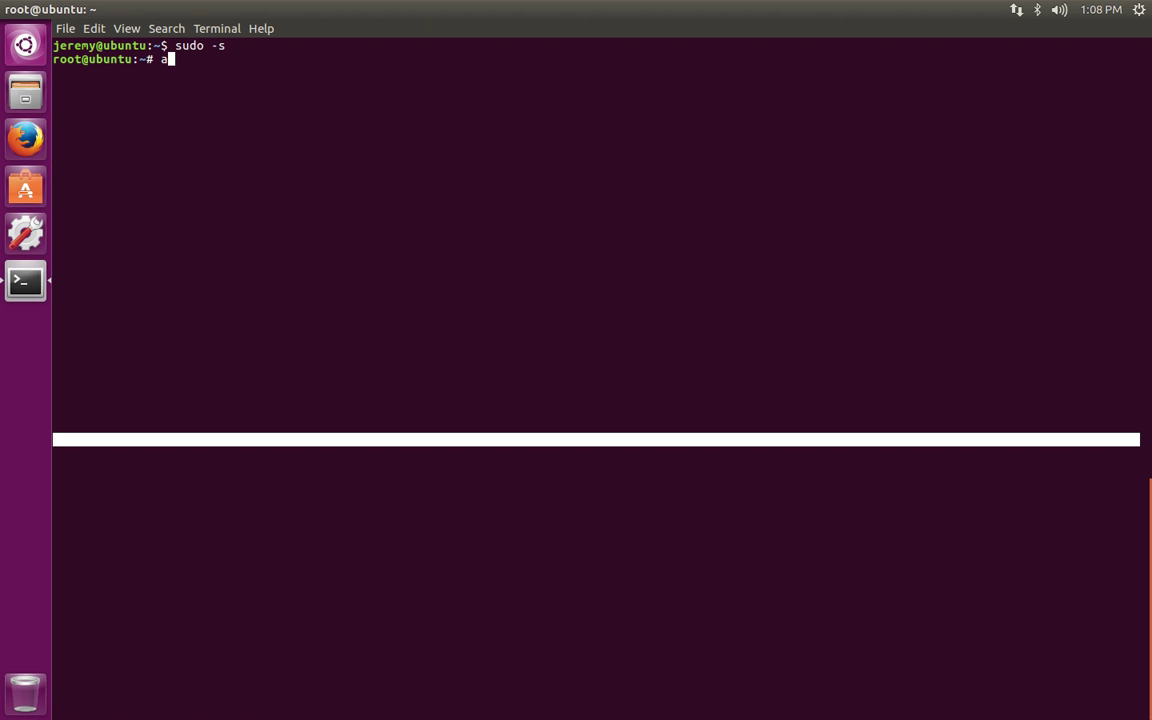
Run apt-get update, then retype apt-get update at the cleared root prompt
text(pt-get update)
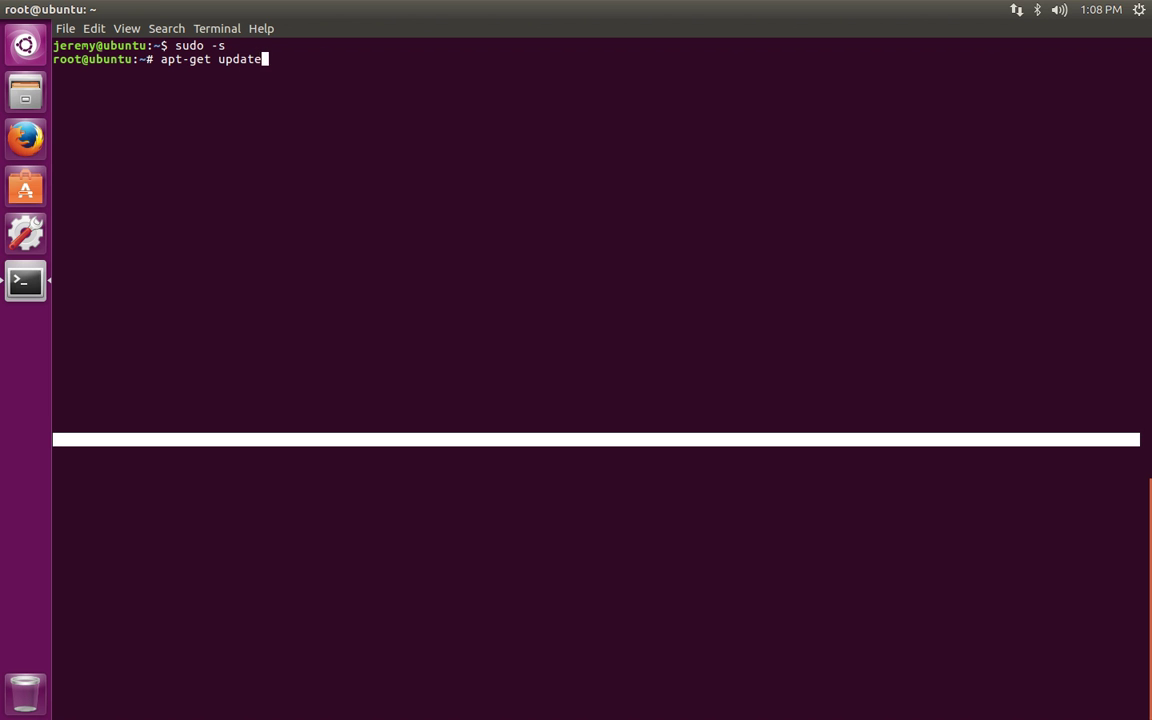
key(Return)
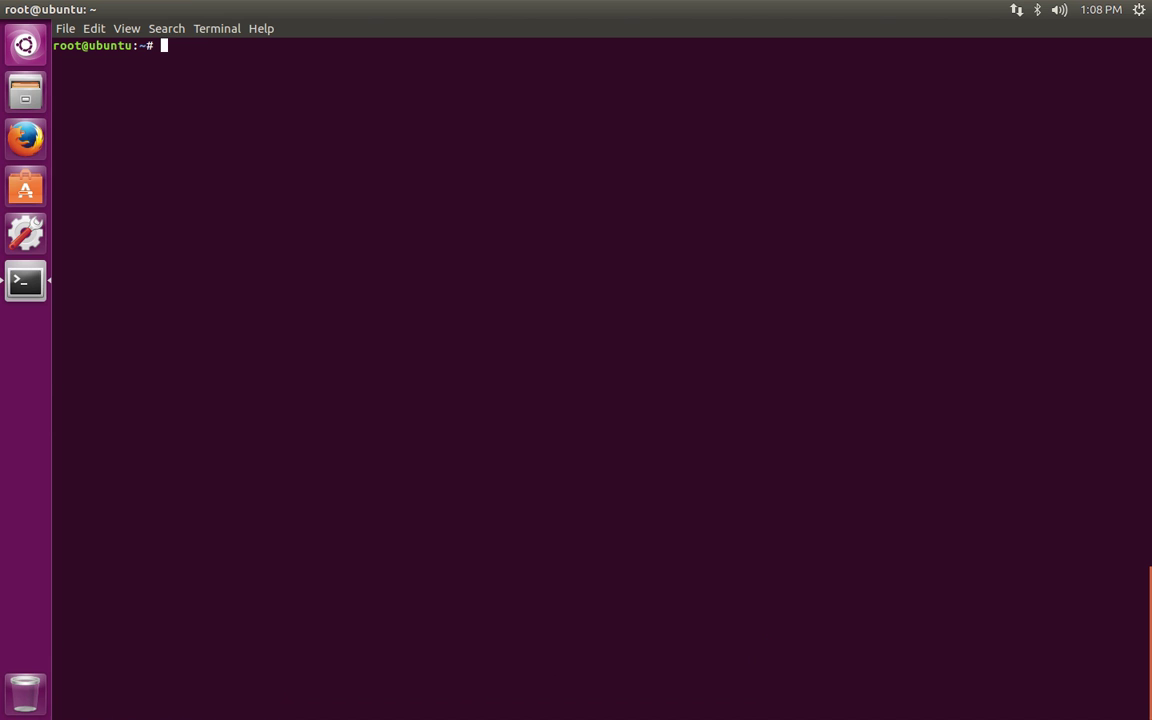
text(apt-get update)
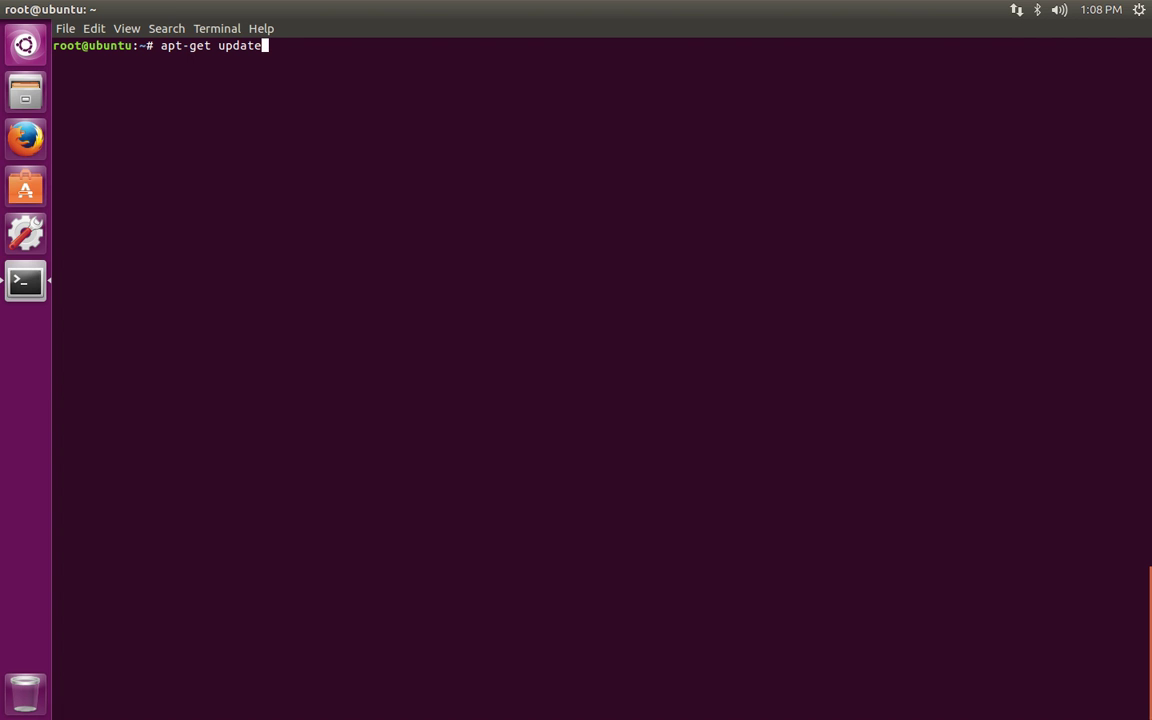
List packages matching 'ope' via Tab completion and narrow the name to openjdk-
key(BackSpace)
text(isnt)
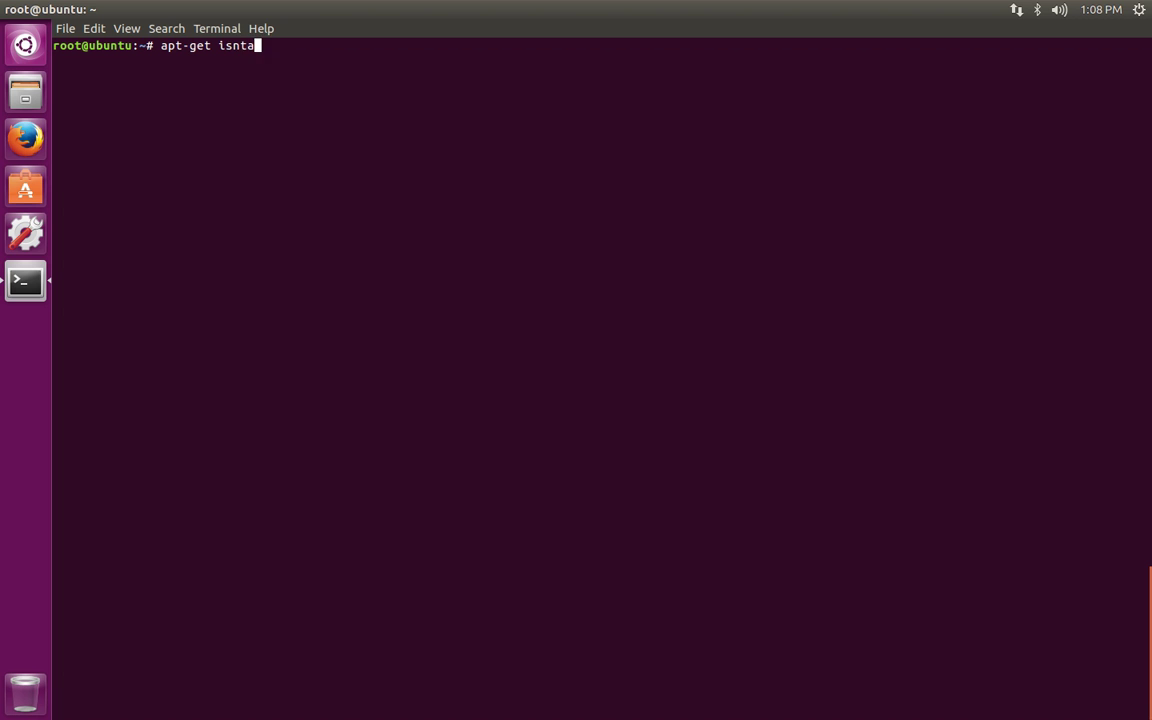
text(install ope)
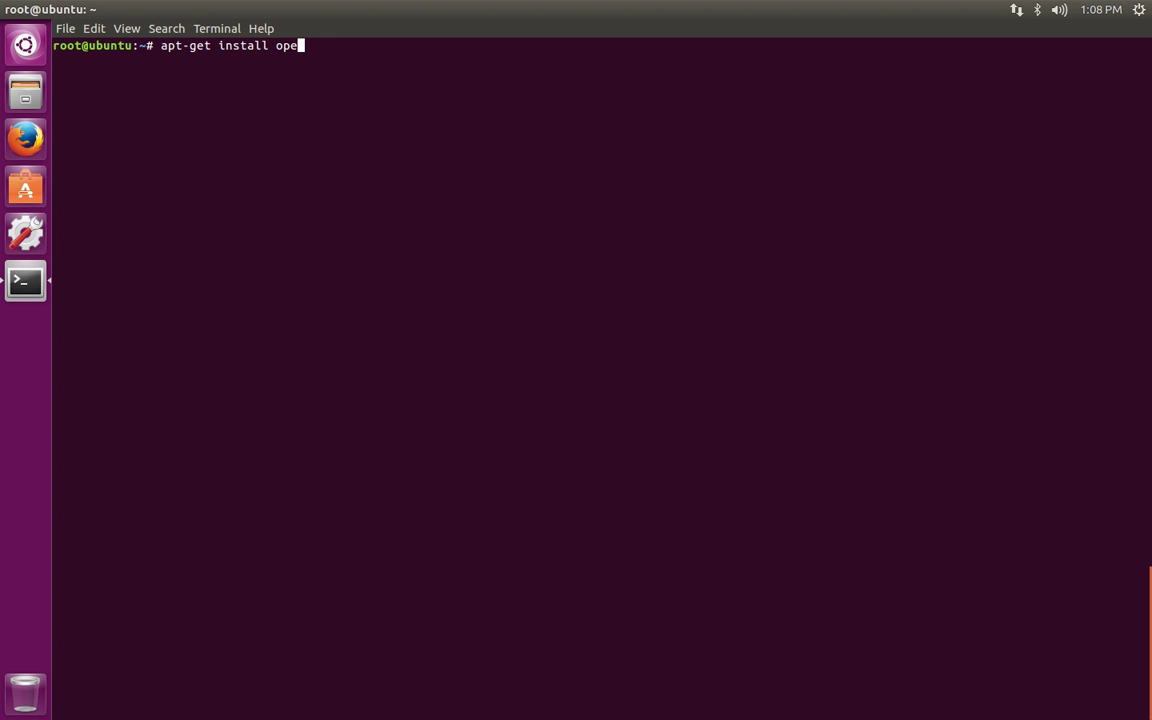
key(Tab)
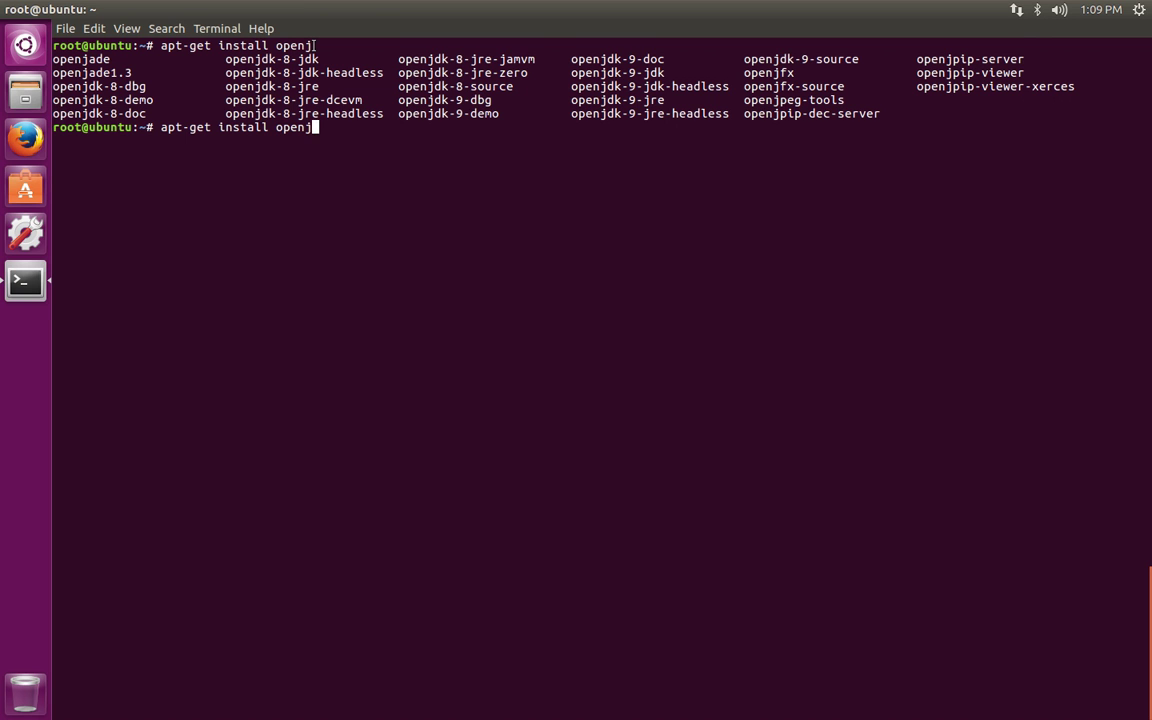
key(BackSpace)
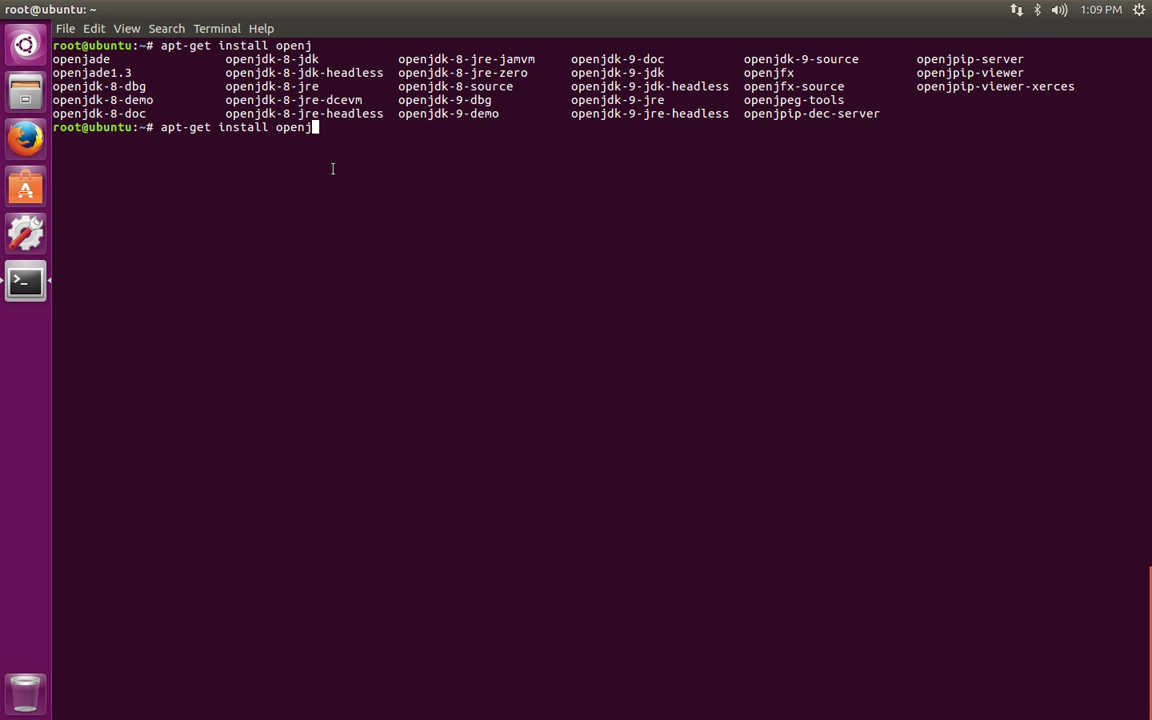
text(dk)
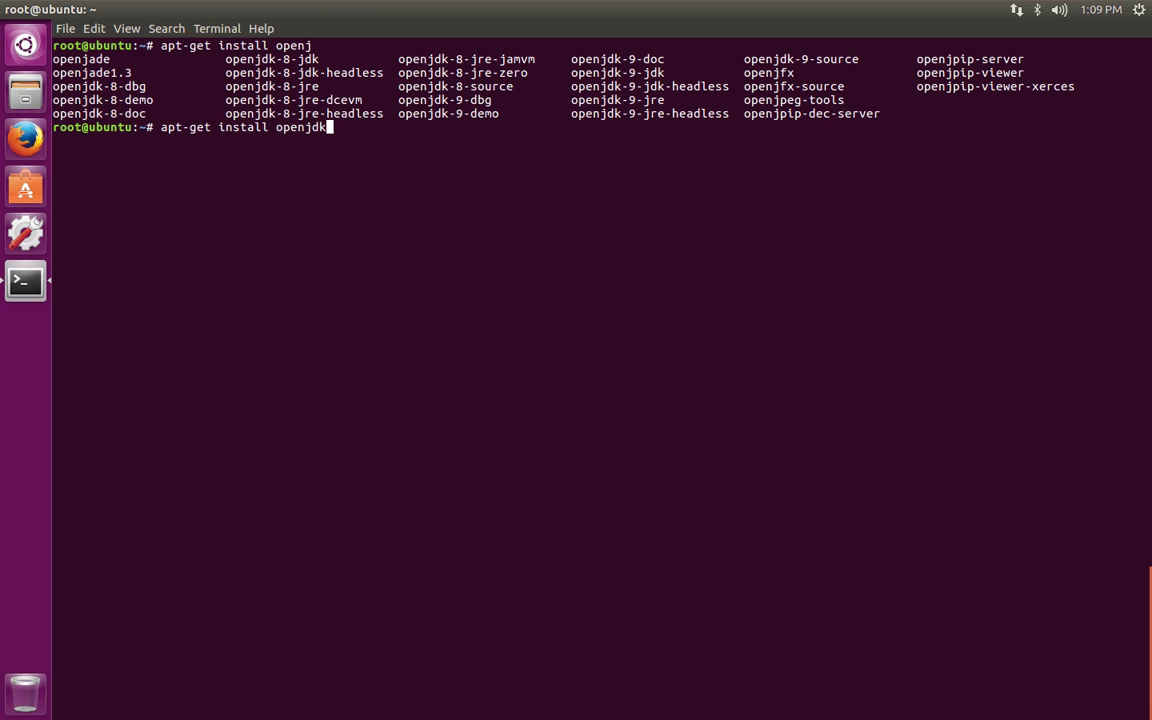
text(-)
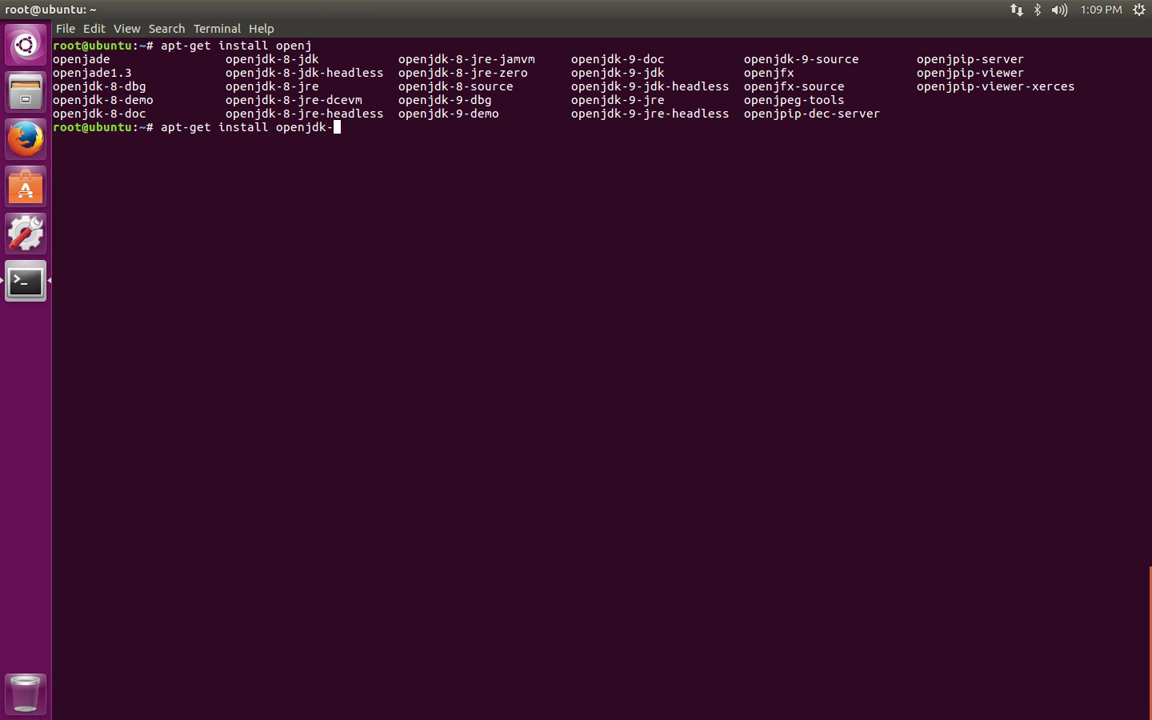
List the openjdk-8- completions and highlight openjdk-8-jdk in the list
text(8-)
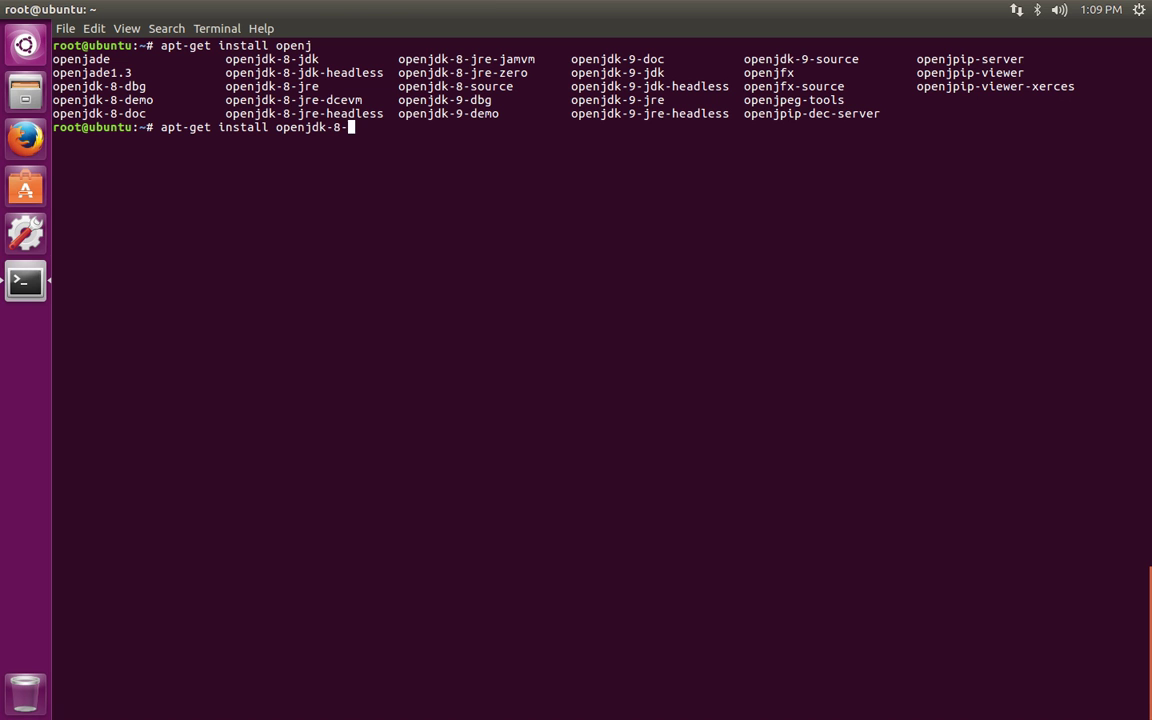
key(Tab)
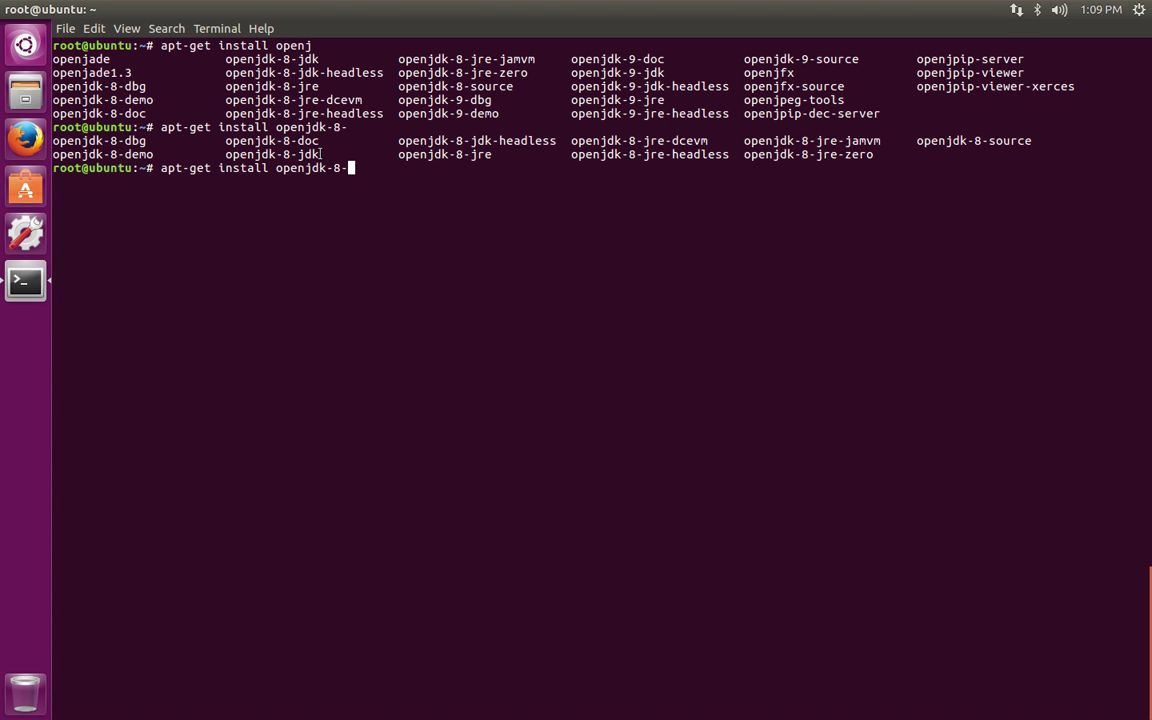
double_click(444, 154)
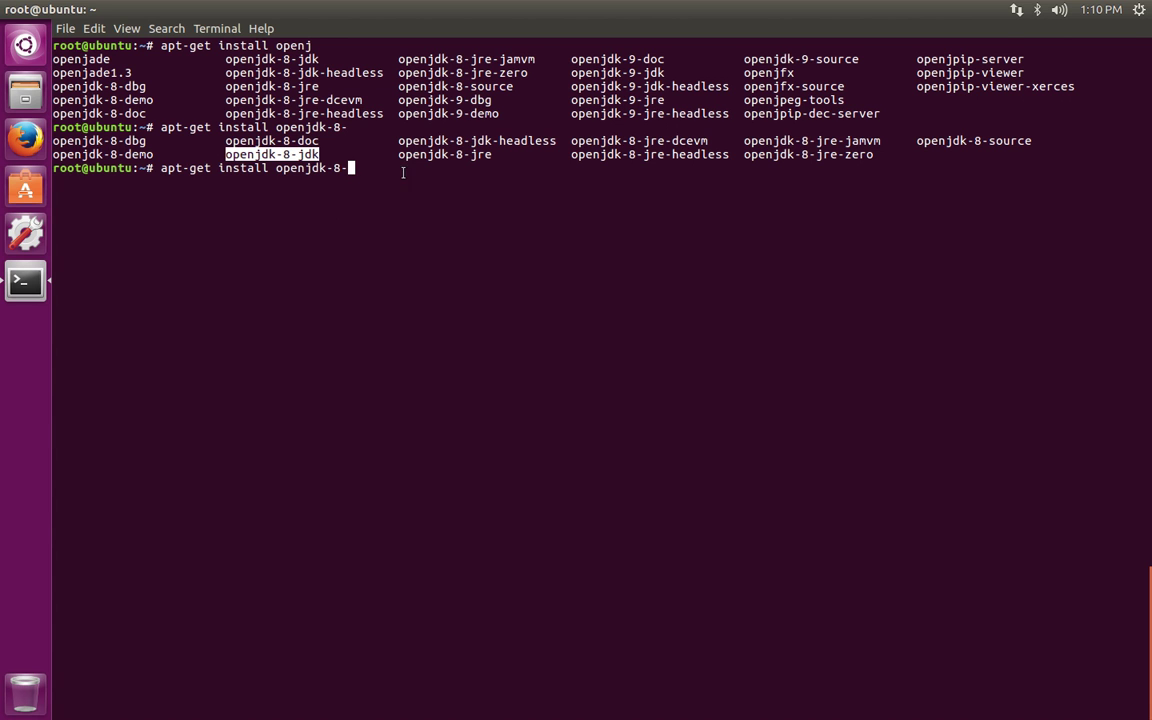
List the openjdk-8-jre package variants via Tab completion
key(Tab)
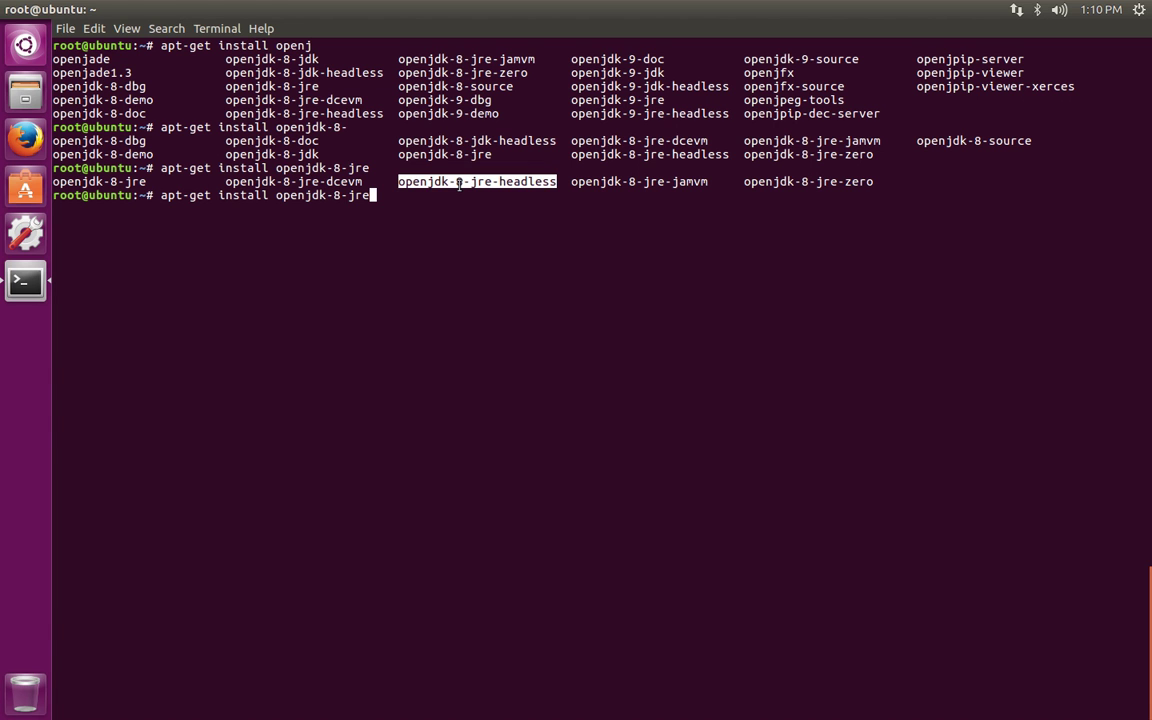
mouse_move(524, 190)
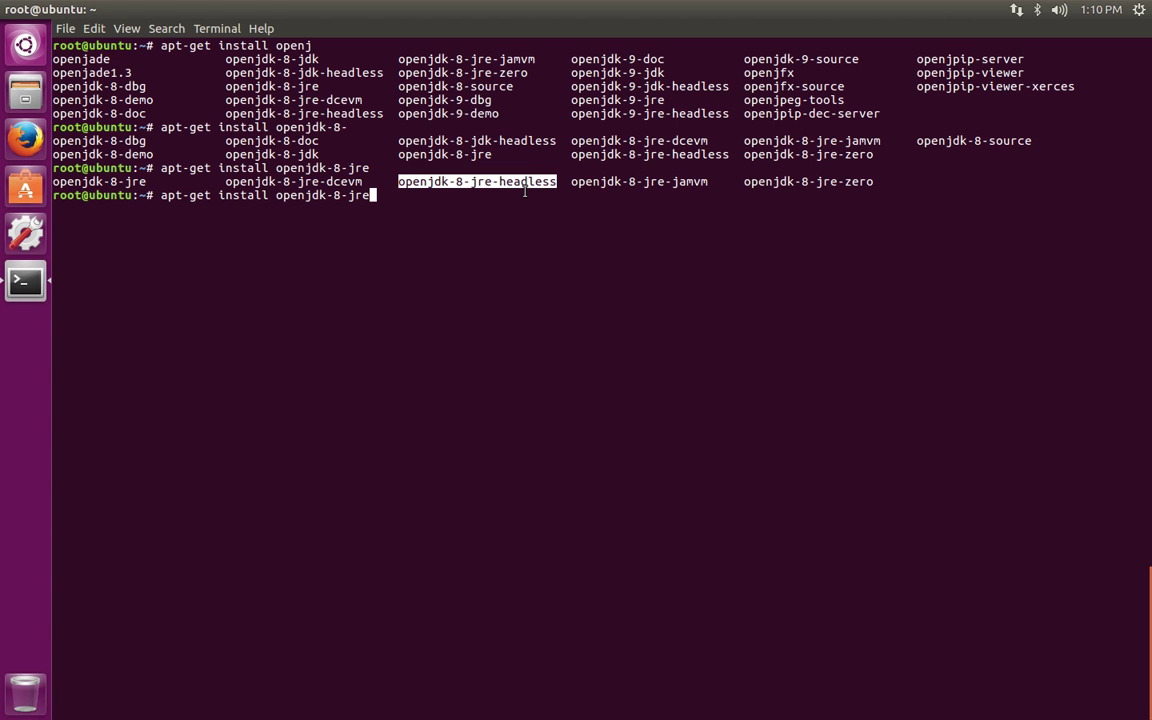
mouse_move(330, 204)
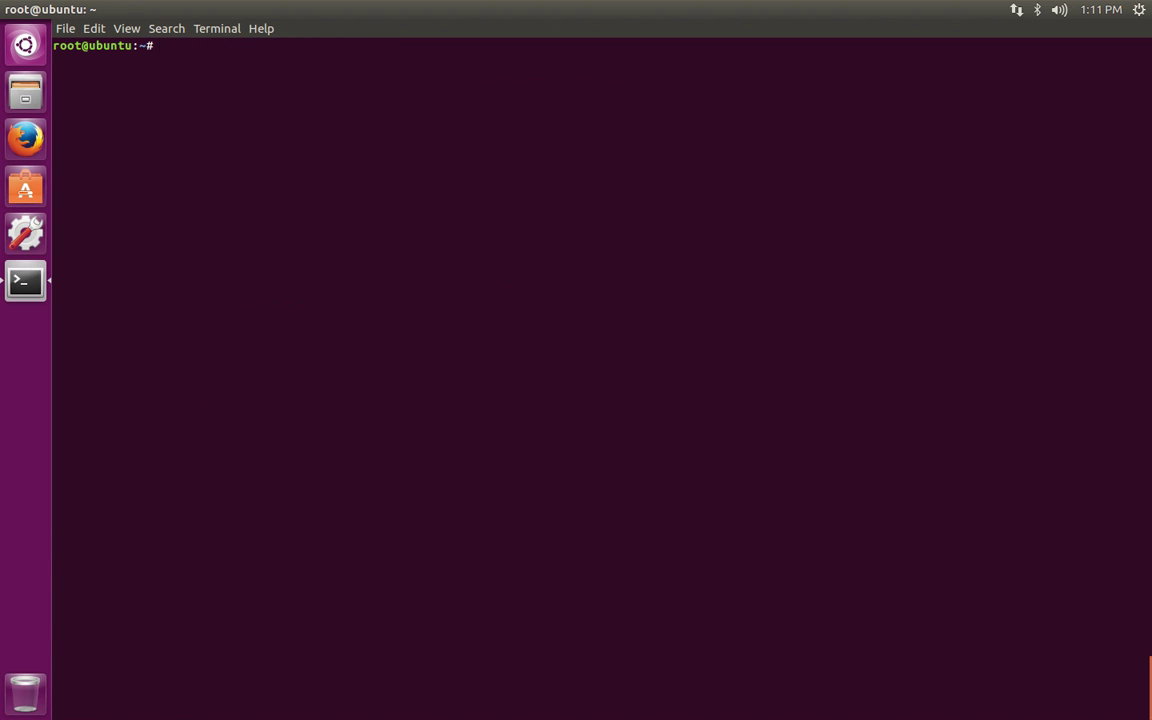
Enter apt-get install openjdk-8-jre at the cleared root prompt, not yet run
text(apt-get install openjdk-8-jre)
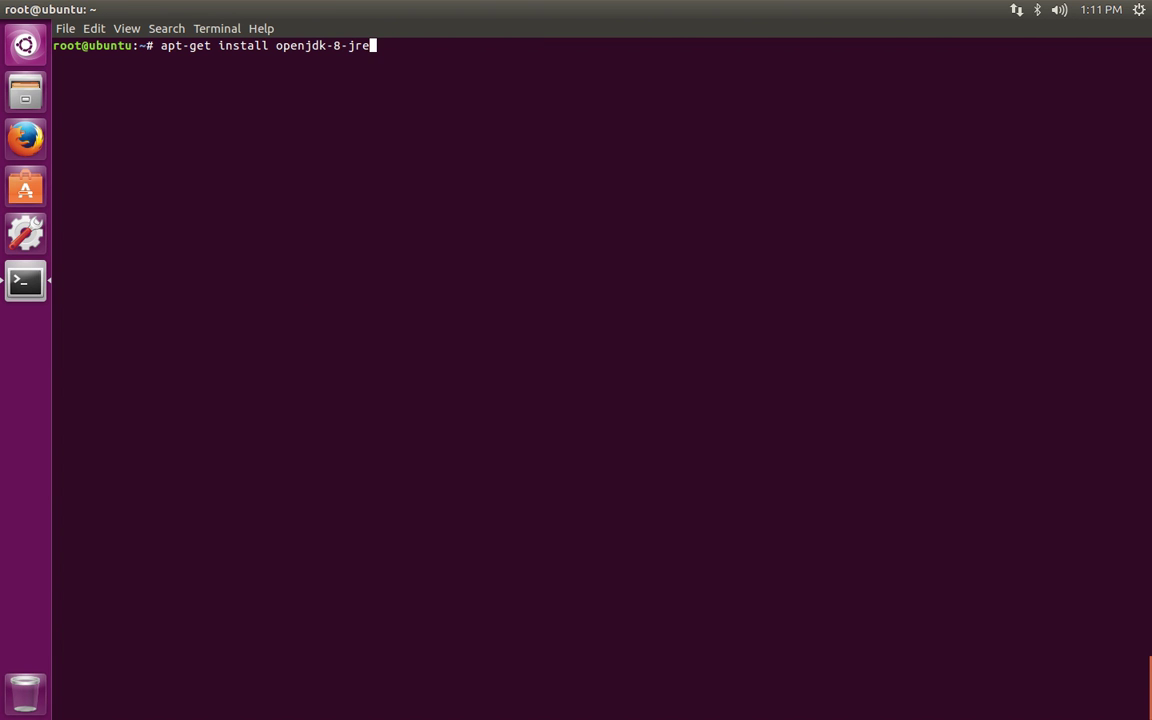